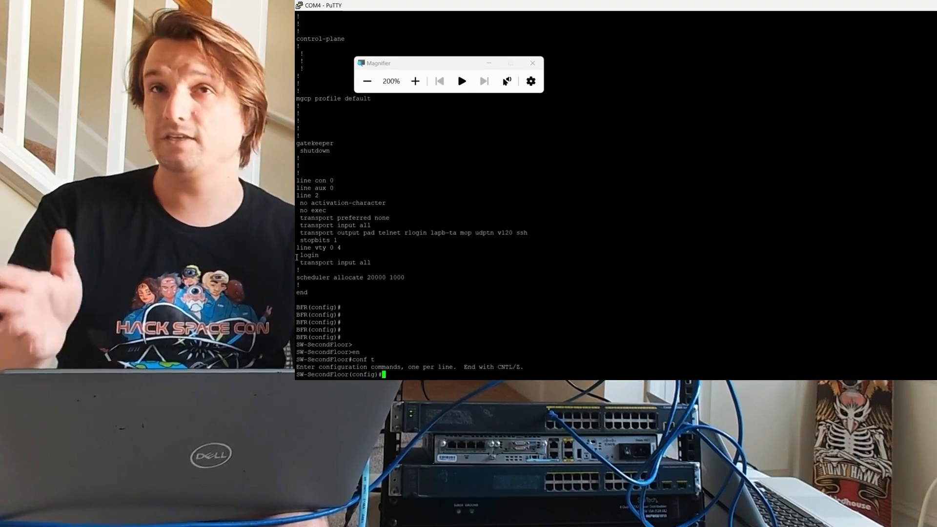
- Enter interface g0/2 on SW-SecondFloor and set switchport mode trunk
{"action": "type", "text": "int g0/2"}
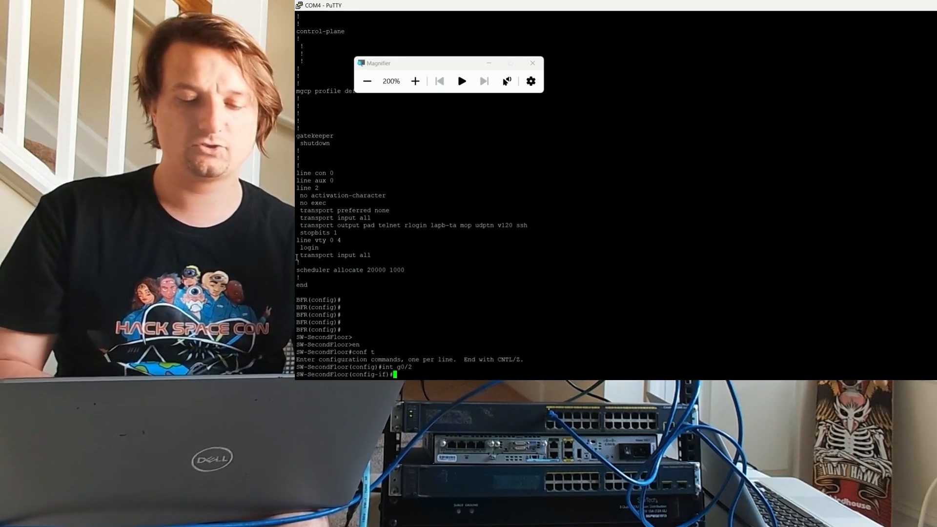
{"action": "type", "text": "switchport mode trunk"}
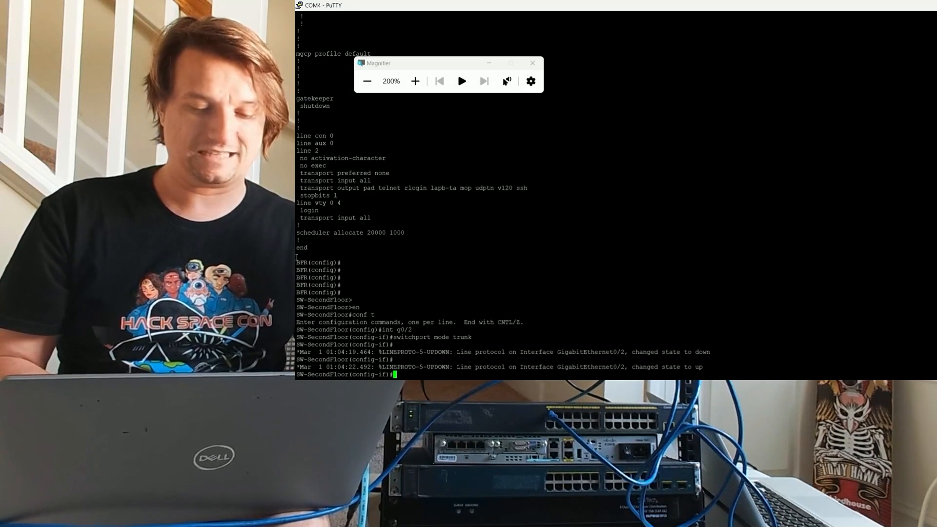
- Allow only VLANs 10,20 on the g0/2 trunk and exit interface configuration
{"action": "type", "text": "switchport trunk allow"}
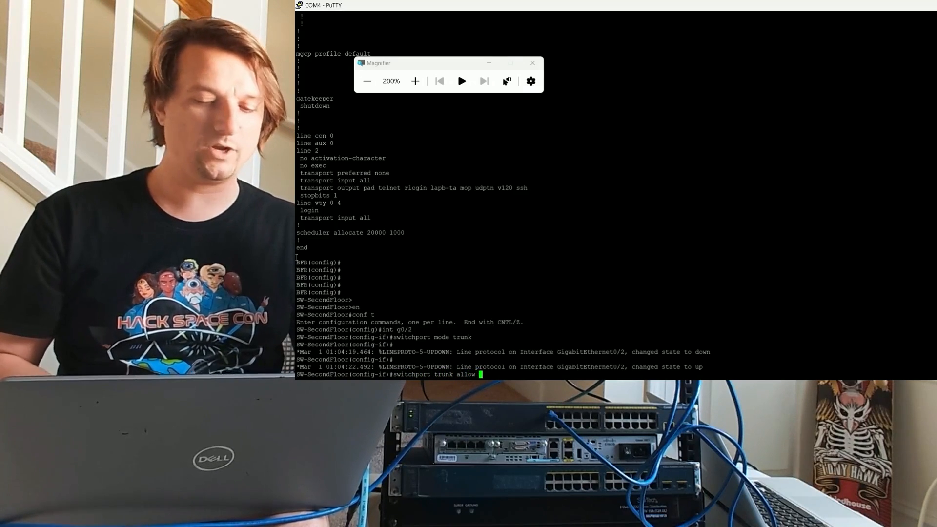
{"action": "type", "text": "vlan 10,20"}
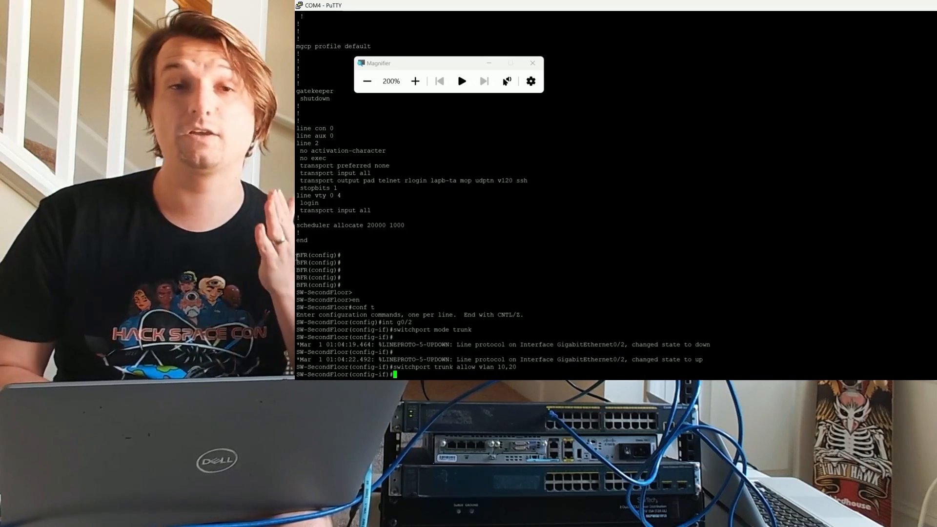
{"action": "type", "text": "exit"}
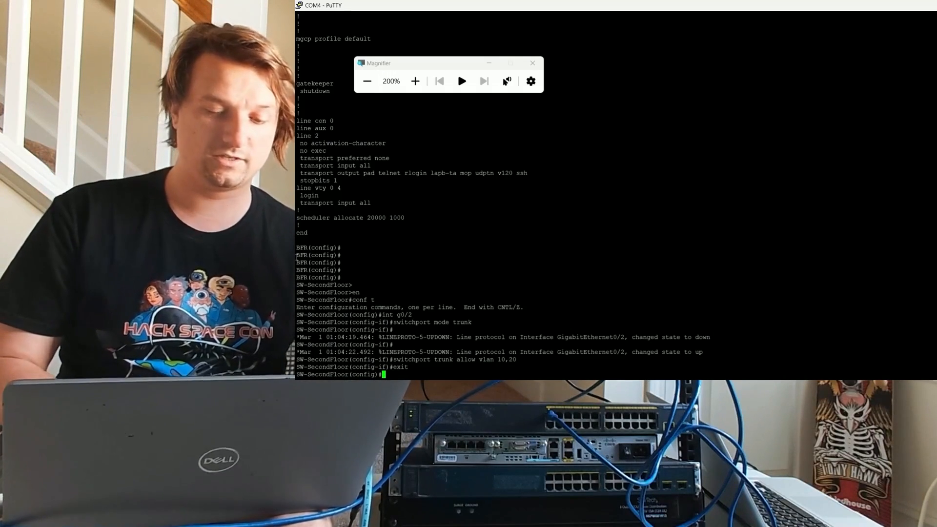
- Run 'do show int trunk' to confirm Gi0/1 and Gi0/2 trunk VLANs 10,20
{"action": "type", "text": "do show int trunk"}
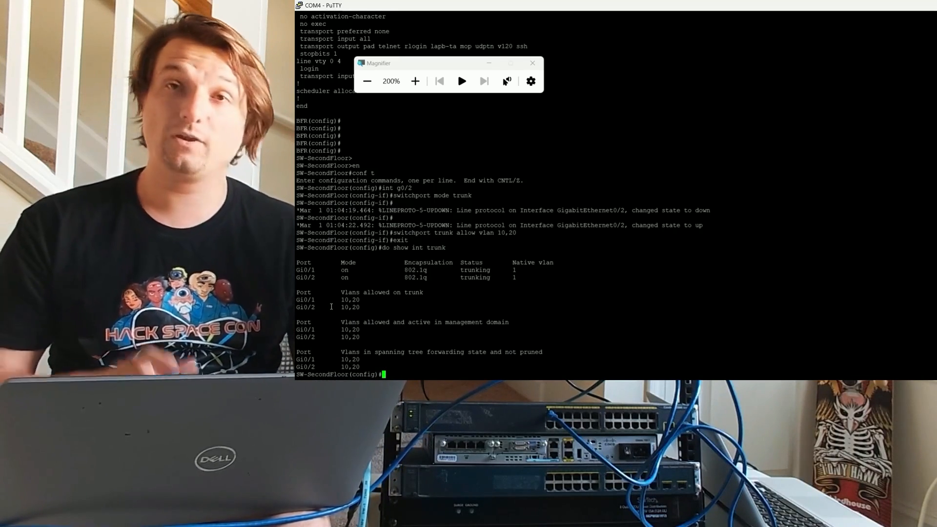
- Exit SW-SecondFloor config mode before moving the console to SW-FirstFloor
{"action": "type", "text": "exit"}
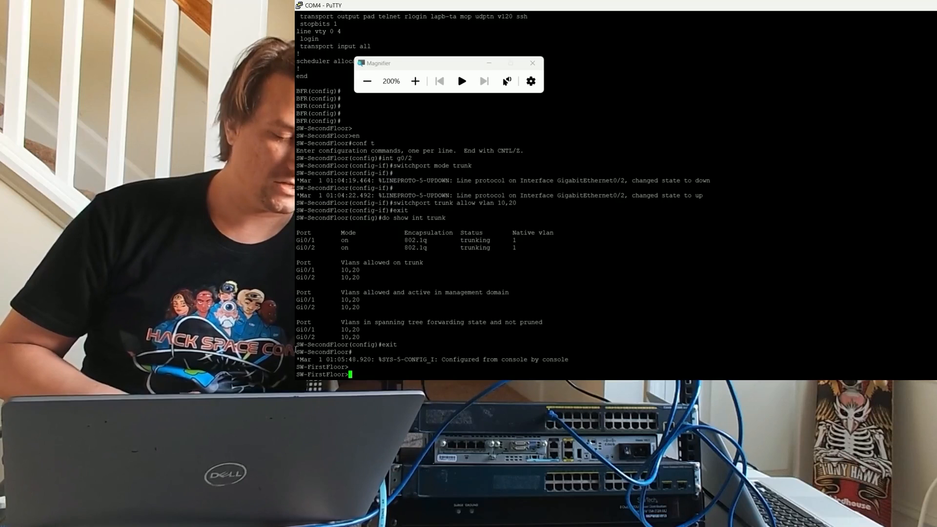
- Enable, enter conf t and select interface g0/2 on SW-FirstFloor
{"action": "type", "text": "en"}
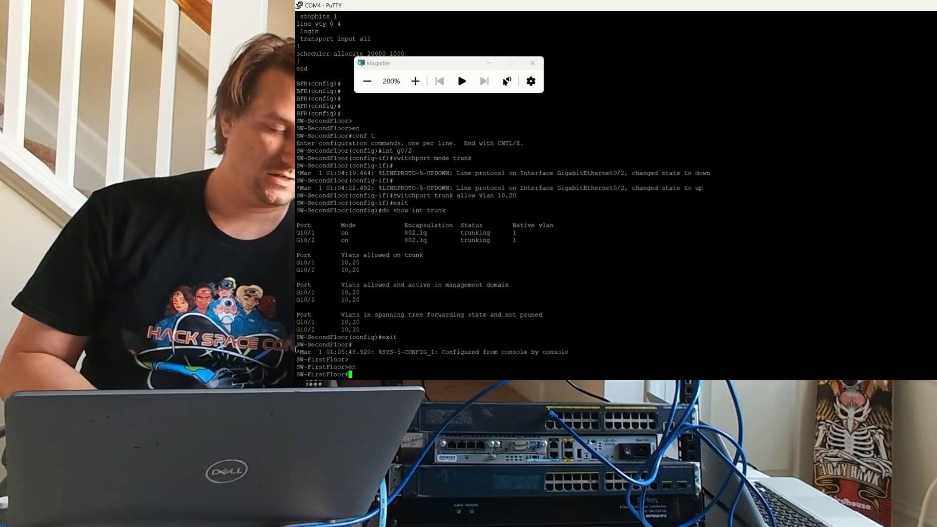
{"action": "type", "text": "c"}
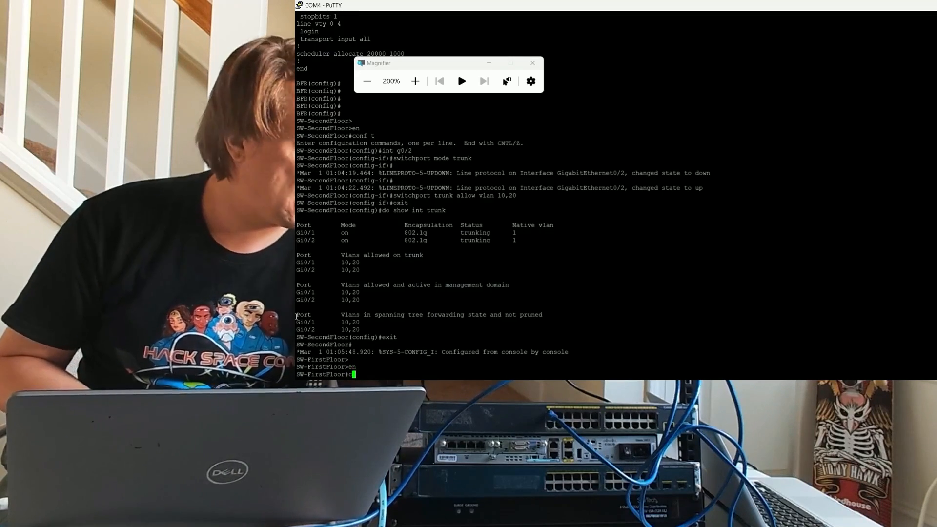
{"action": "type", "text": "conf t"}
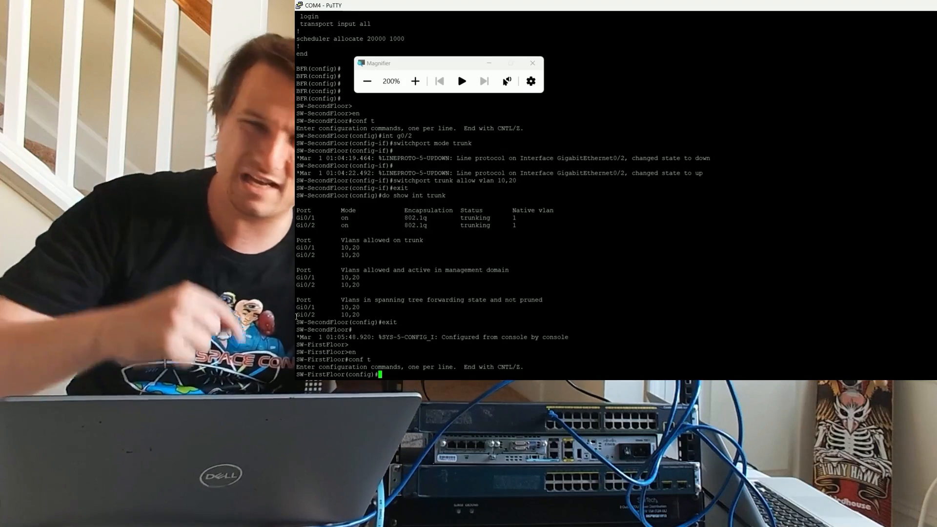
{"action": "type", "text": "int"}
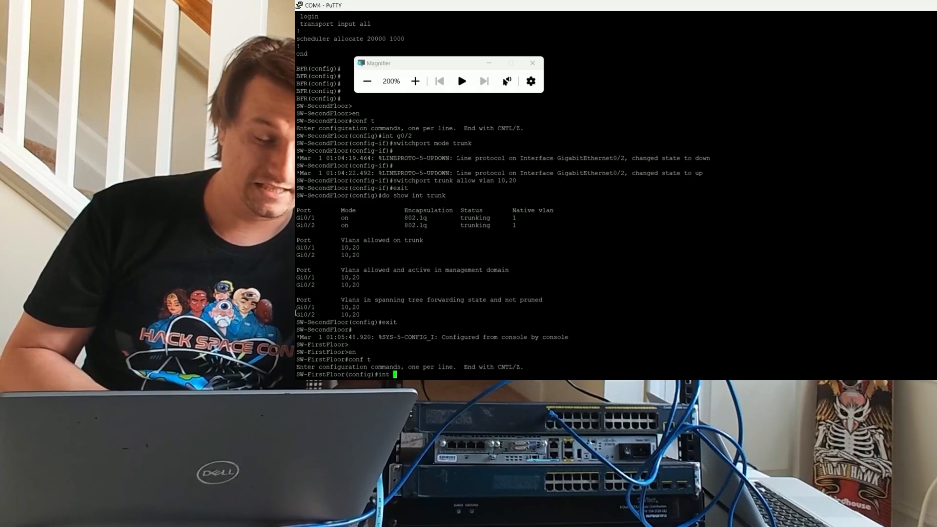
{"action": "type", "text": "g0/2"}
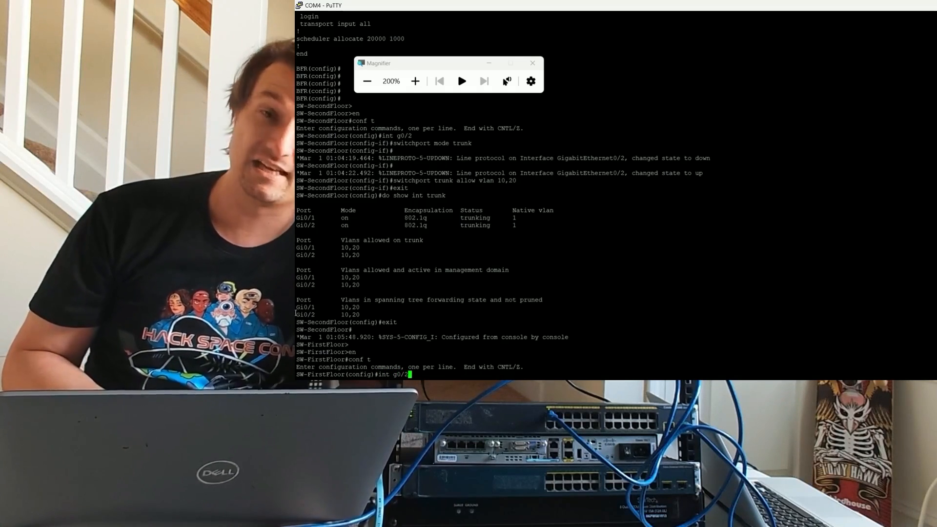
- Set g0/2 to trunk mode allowing VLANs 10,20 and show the trunk summary
{"action": "type", "text": "switchport"}
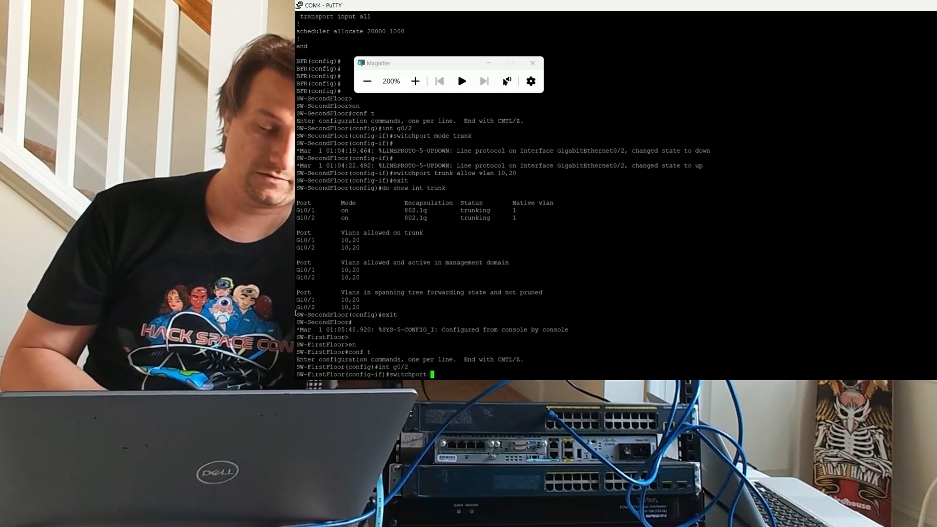
{"action": "type", "text": "mode trunk"}
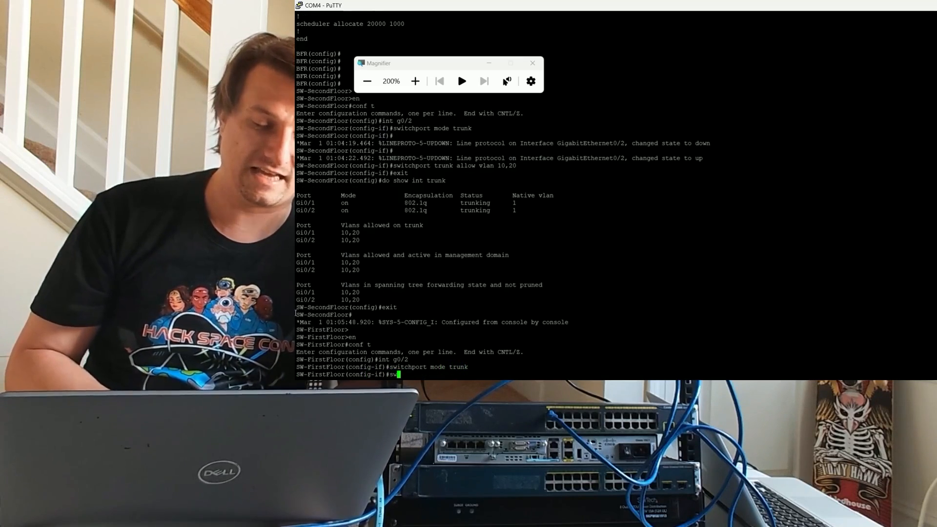
{"action": "type", "text": "switchport trunk al"}
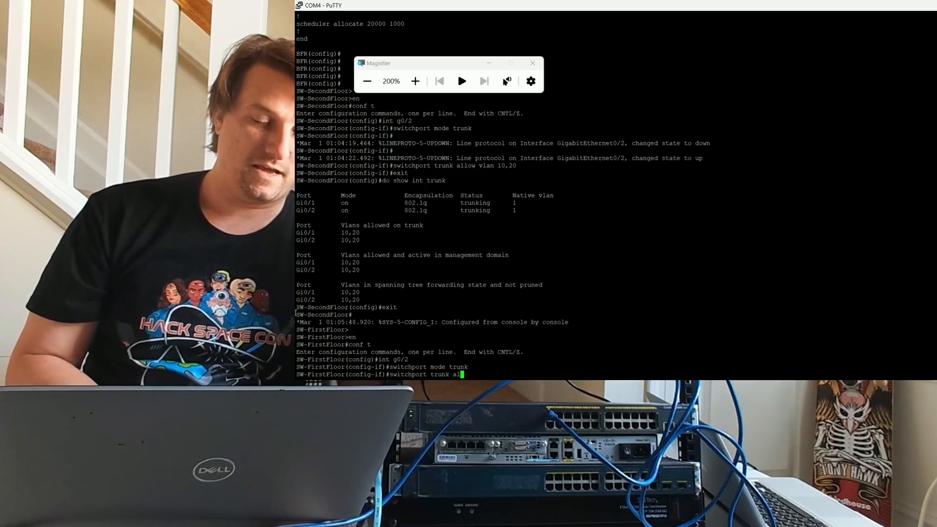
{"action": "type", "text": "low vlan 10,20"}
{"action": "type", "text": "ex"}
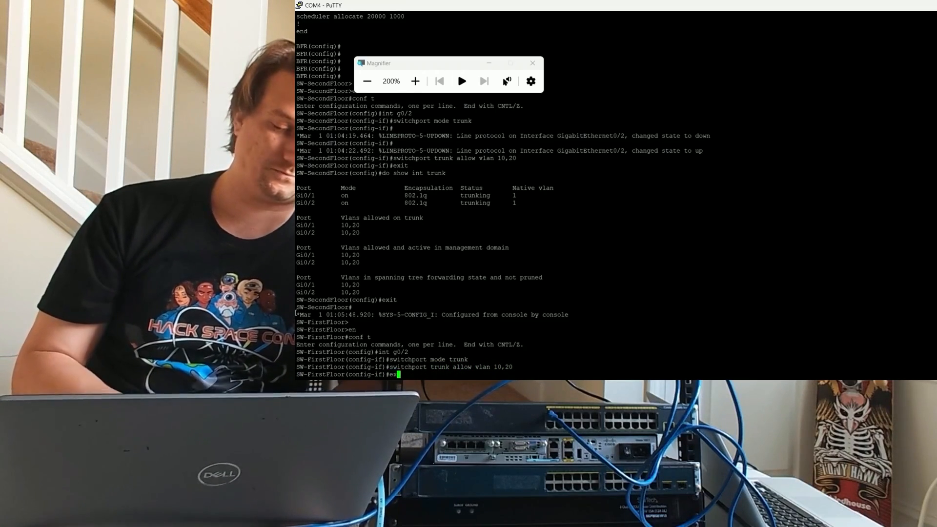
{"action": "type", "text": "do show"}
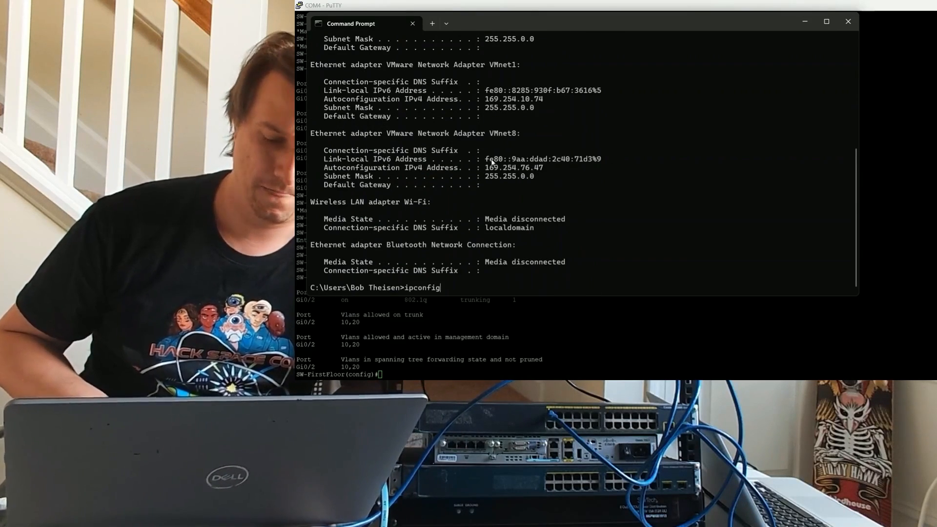
- Run ipconfig /renew to request a new DHCP address for the Windows PC
{"action": "type", "text": "/renew"}
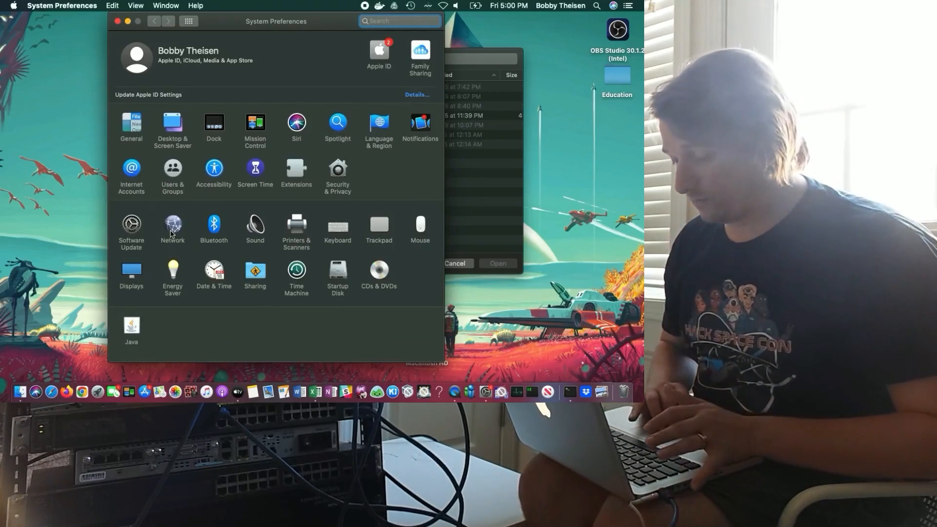
- Toggle Ethernet IPv4 from Manually back to Using DHCP and apply, obtaining 192.168.10.2
{"action": "left_click", "coordinate": [173, 227]}
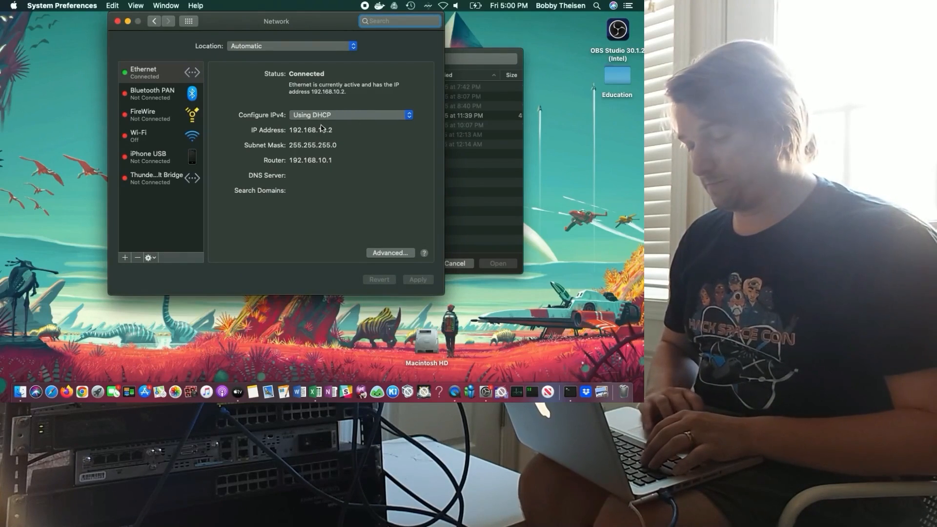
{"action": "left_click", "coordinate": [350, 115]}
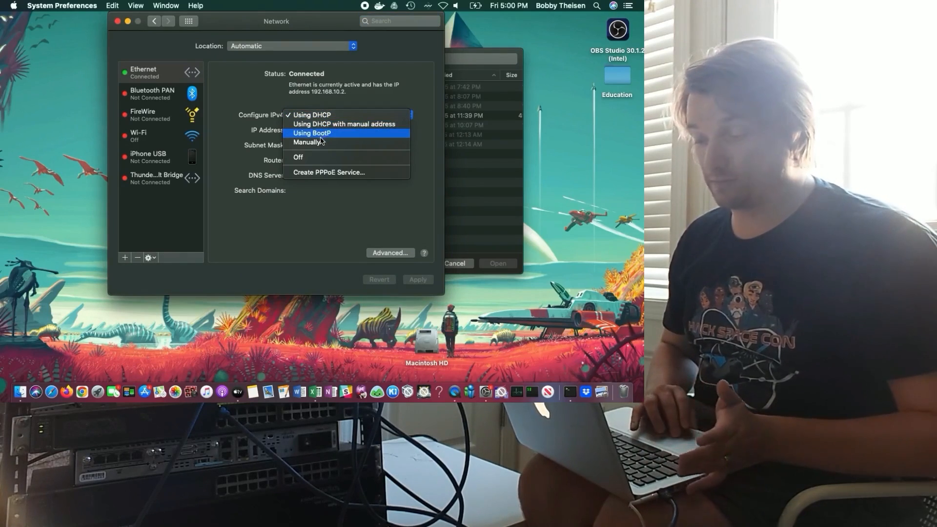
{"action": "mouse_move", "coordinate": [307, 142]}
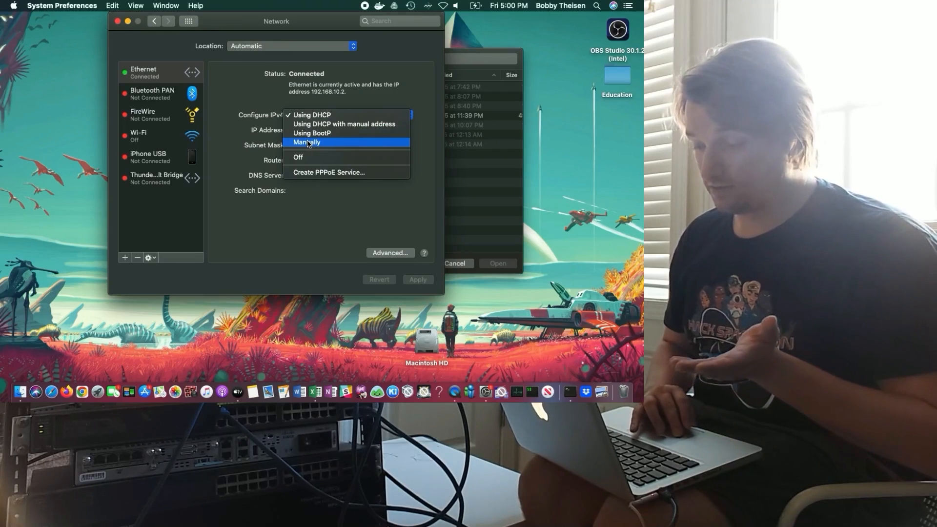
{"action": "left_click", "coordinate": [306, 143]}
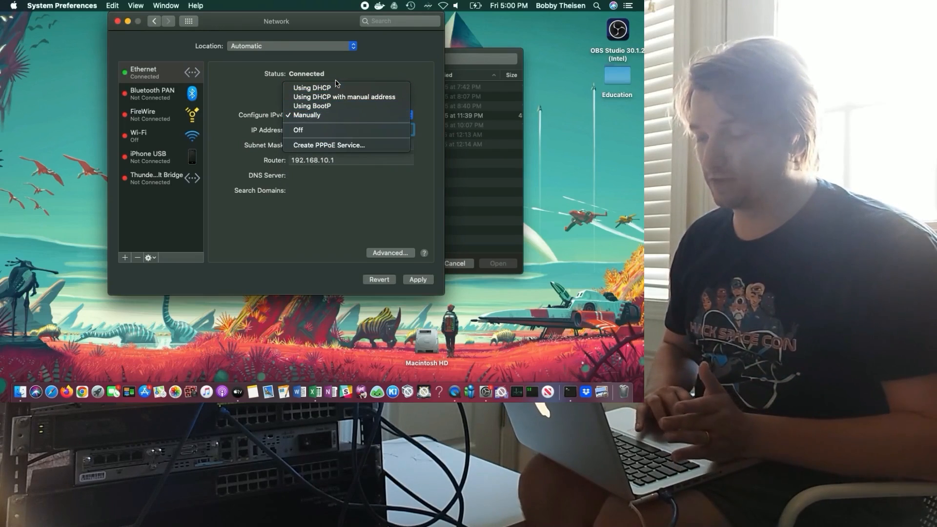
{"action": "left_click", "coordinate": [311, 87]}
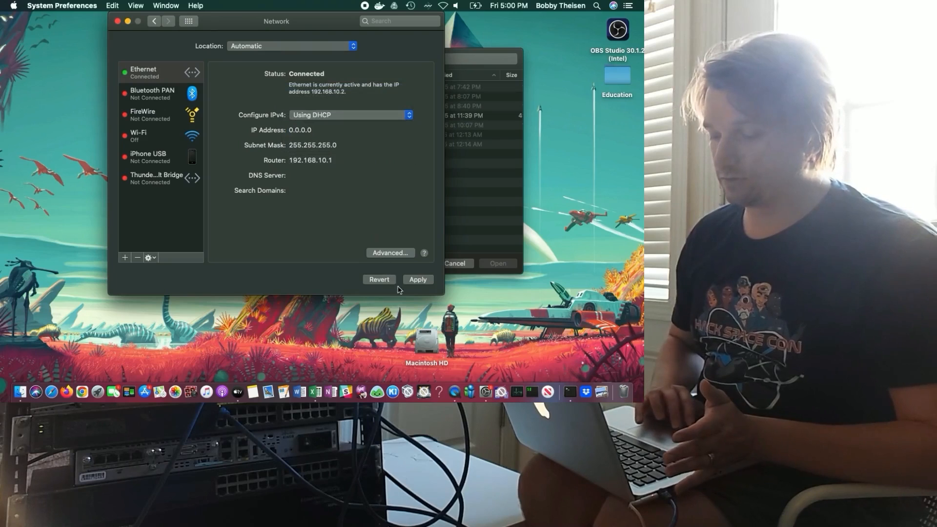
{"action": "left_click", "coordinate": [417, 279]}
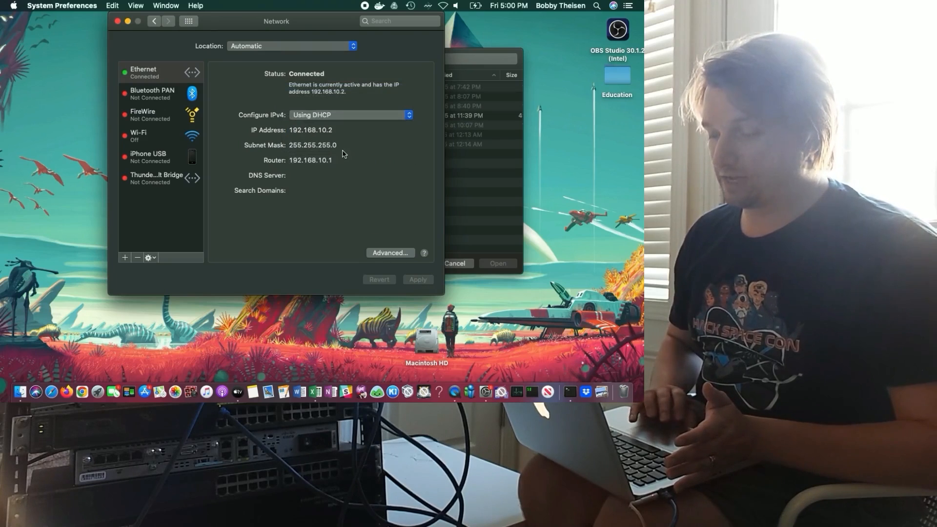